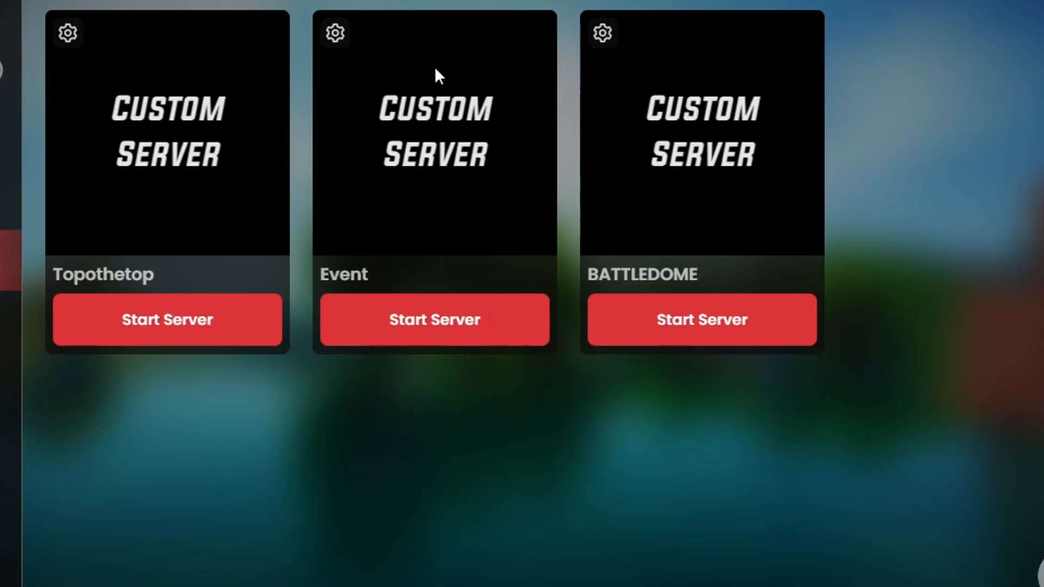
pyautogui.moveTo(388, 129)
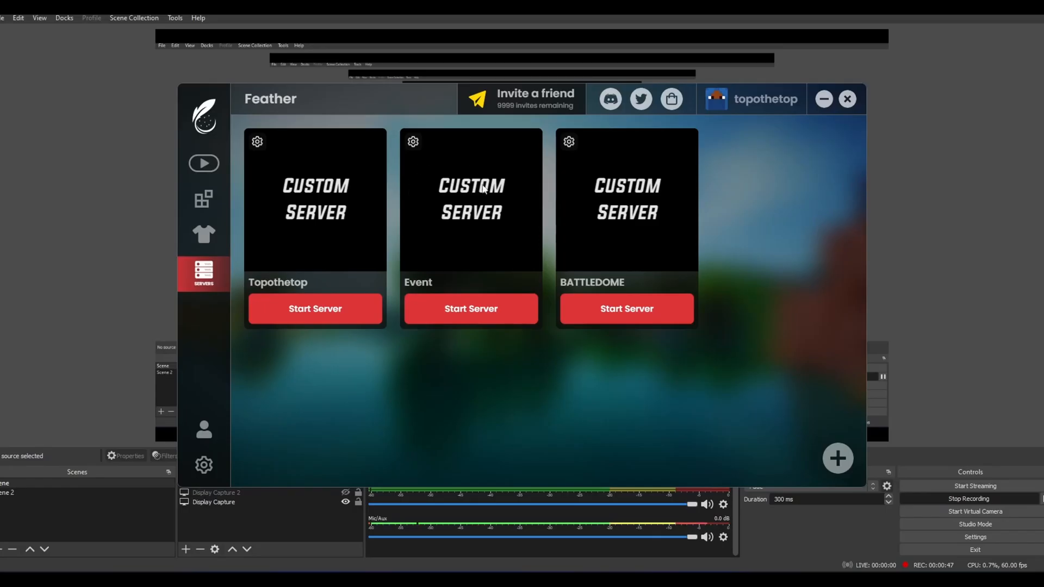
pyautogui.moveTo(483, 221)
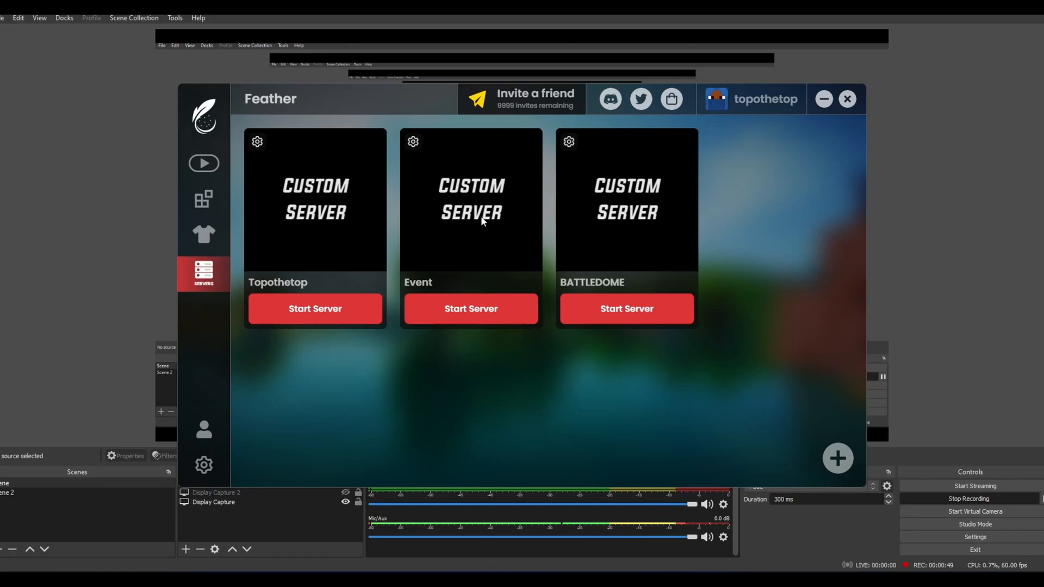
# - Open the Event server's files folder from its gear menu in Feather Client
pyautogui.click(413, 142)
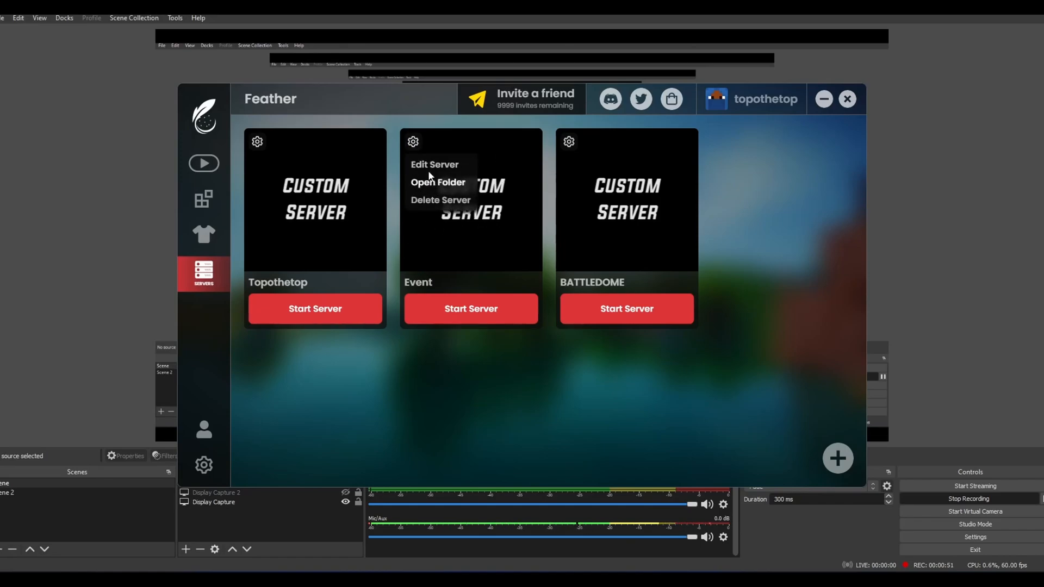
pyautogui.click(438, 183)
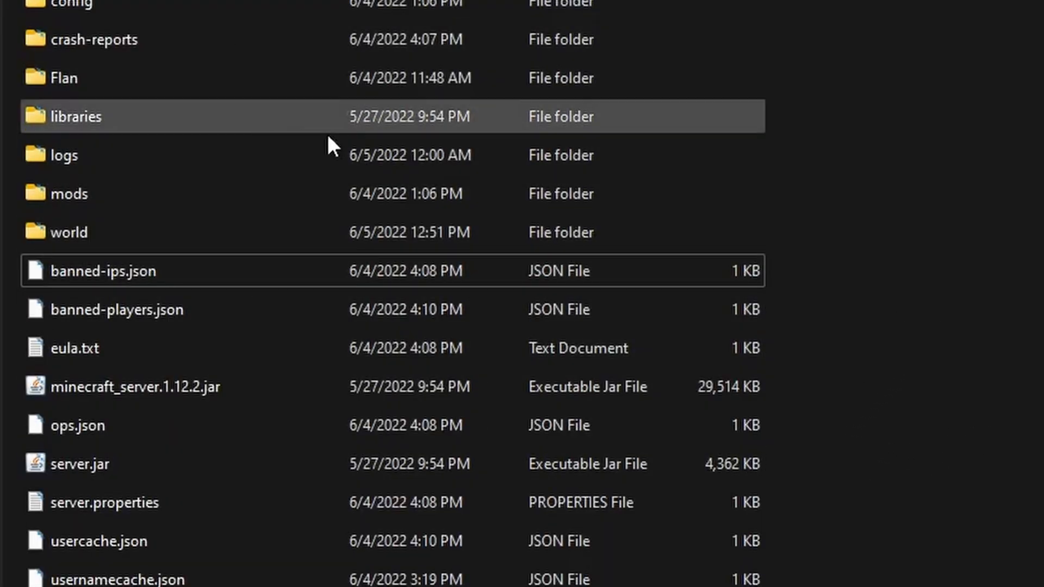
pyautogui.moveTo(16, 232)
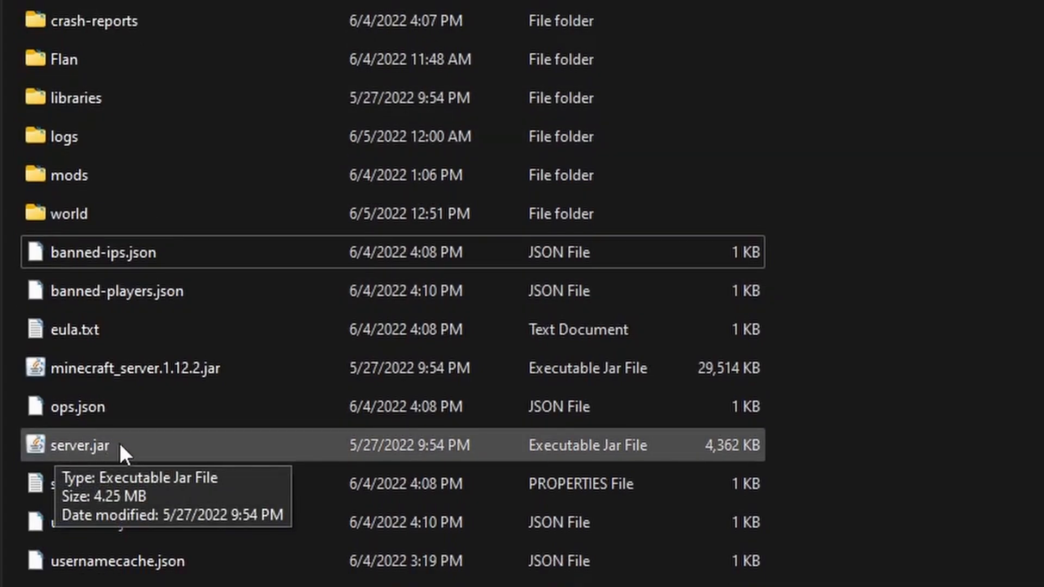
pyautogui.moveTo(137, 461)
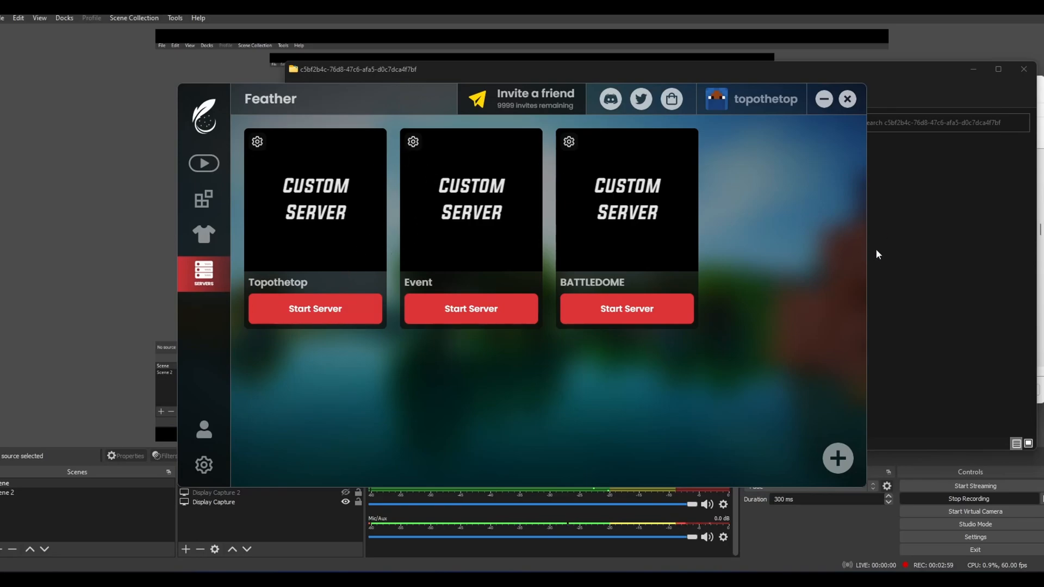
pyautogui.moveTo(589, 419)
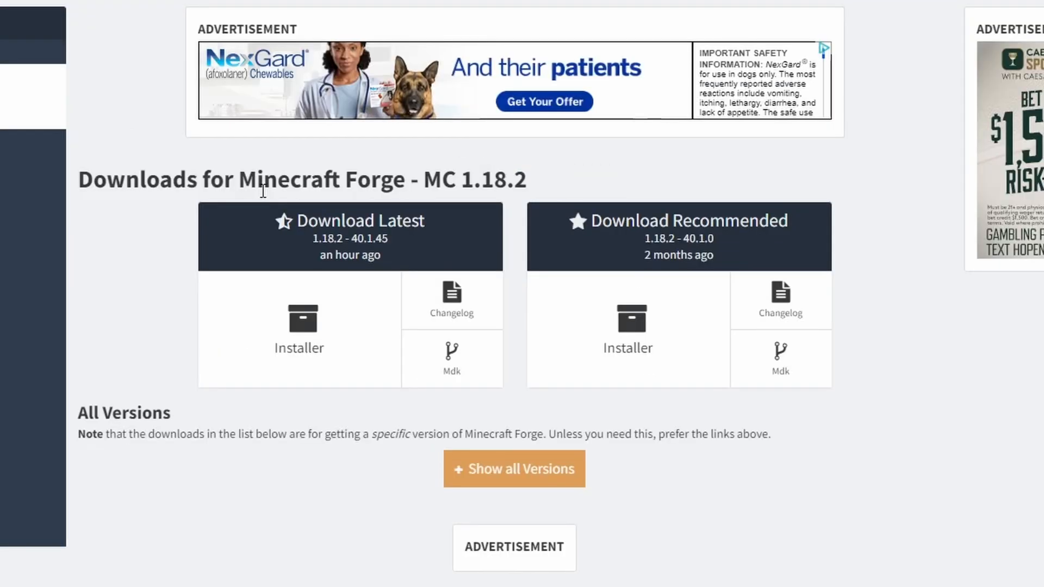
pyautogui.moveTo(861, 246)
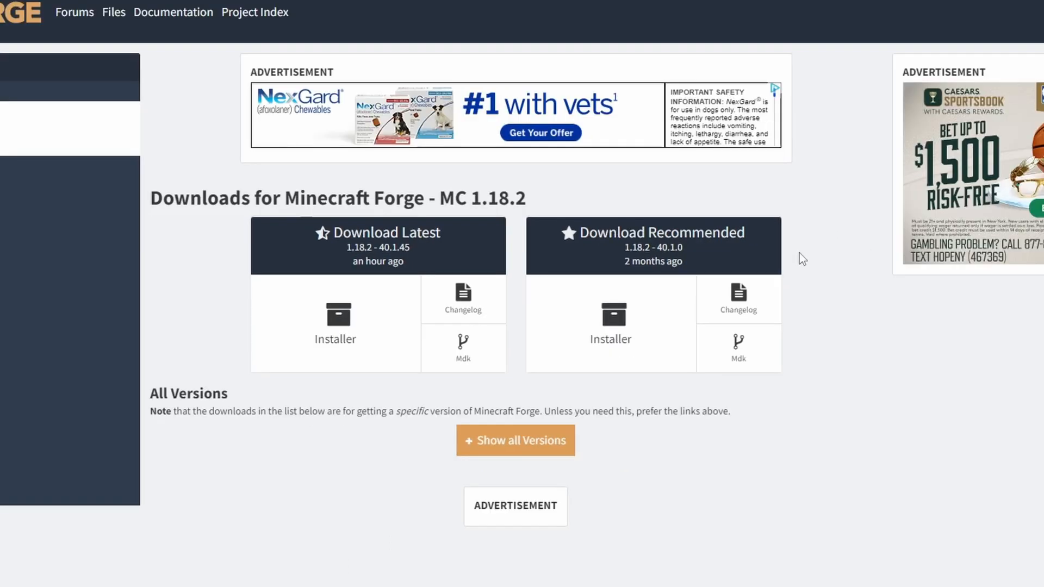
pyautogui.moveTo(582, 302)
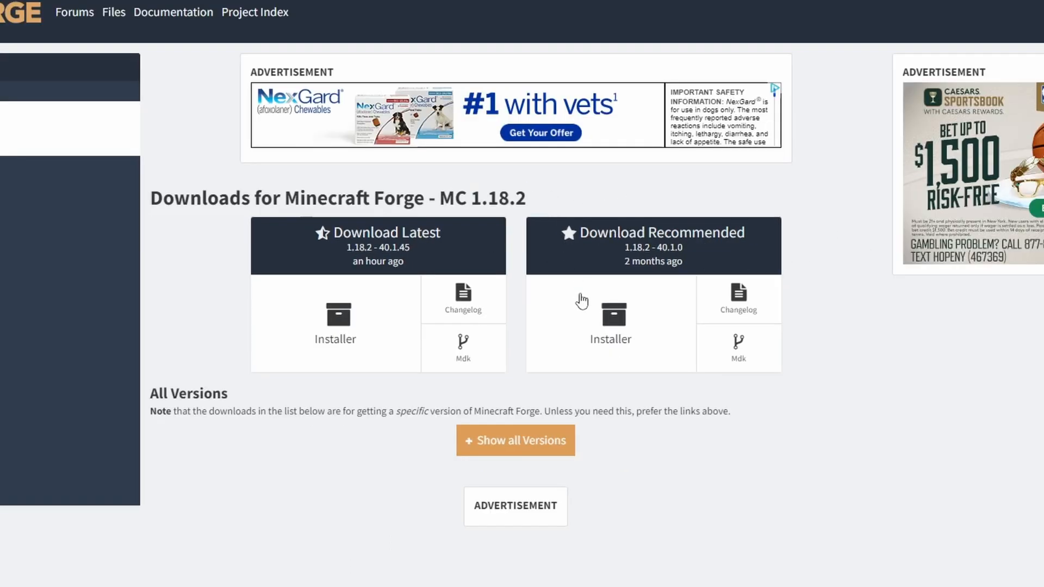
pyautogui.moveTo(721, 316)
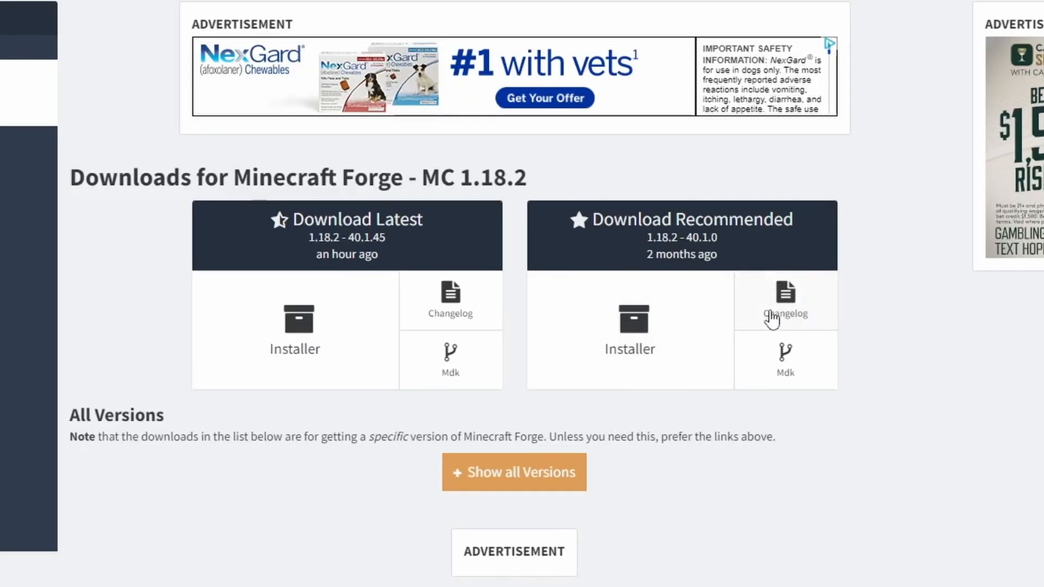
pyautogui.moveTo(644, 266)
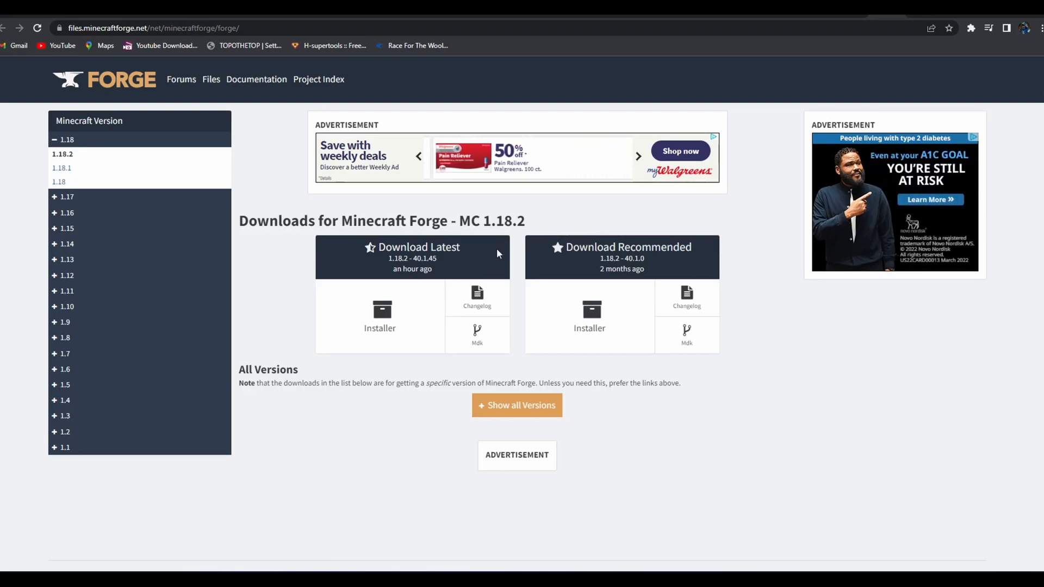
pyautogui.moveTo(84, 281)
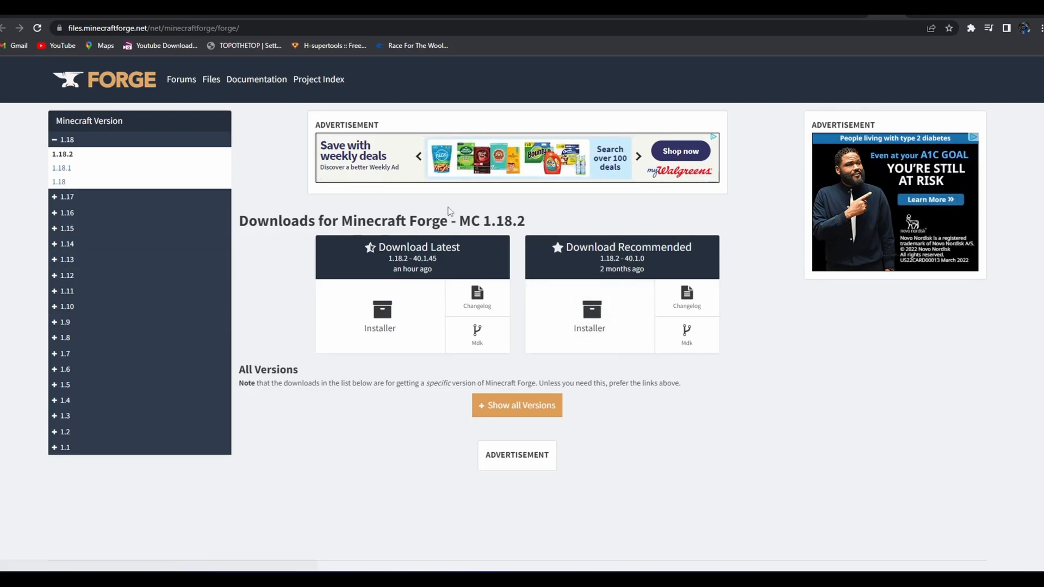
pyautogui.moveTo(585, 328)
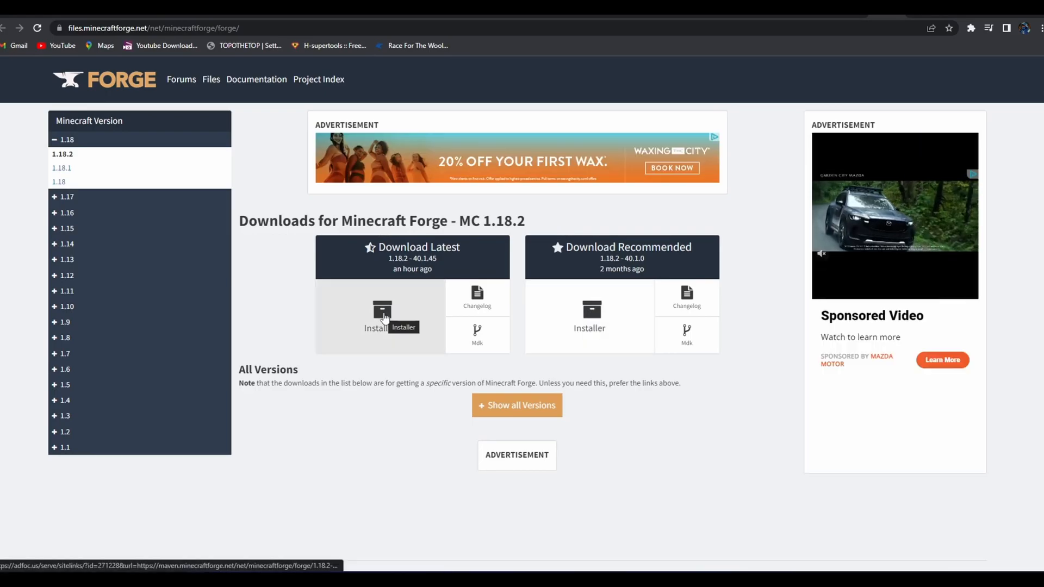
# - Download the latest Forge installer from files.minecraftforge.net
pyautogui.click(517, 405)
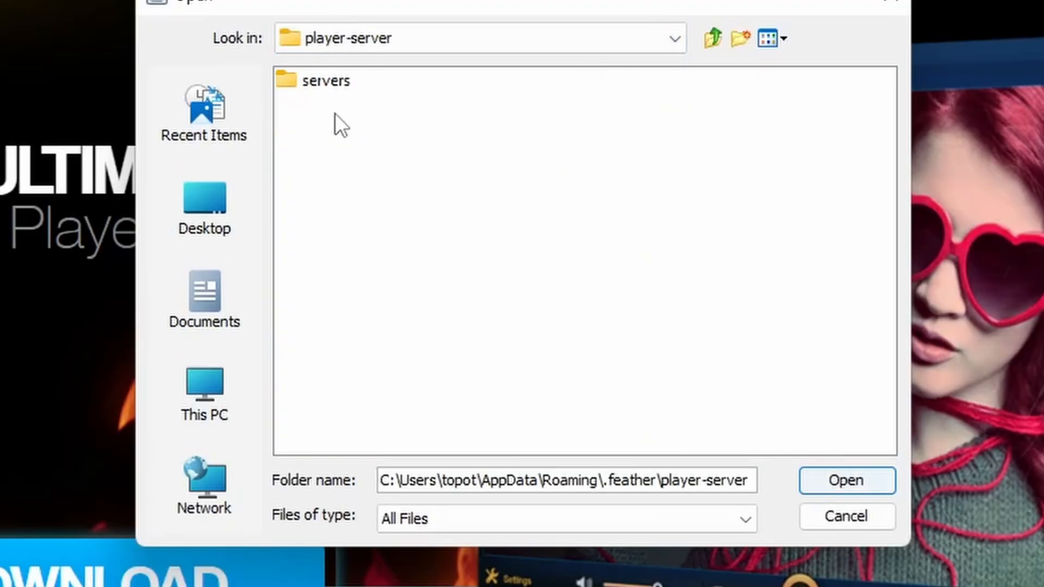
# - Choose the Event server folder inside 'servers' as the Forge install location
pyautogui.doubleClick(328, 81)
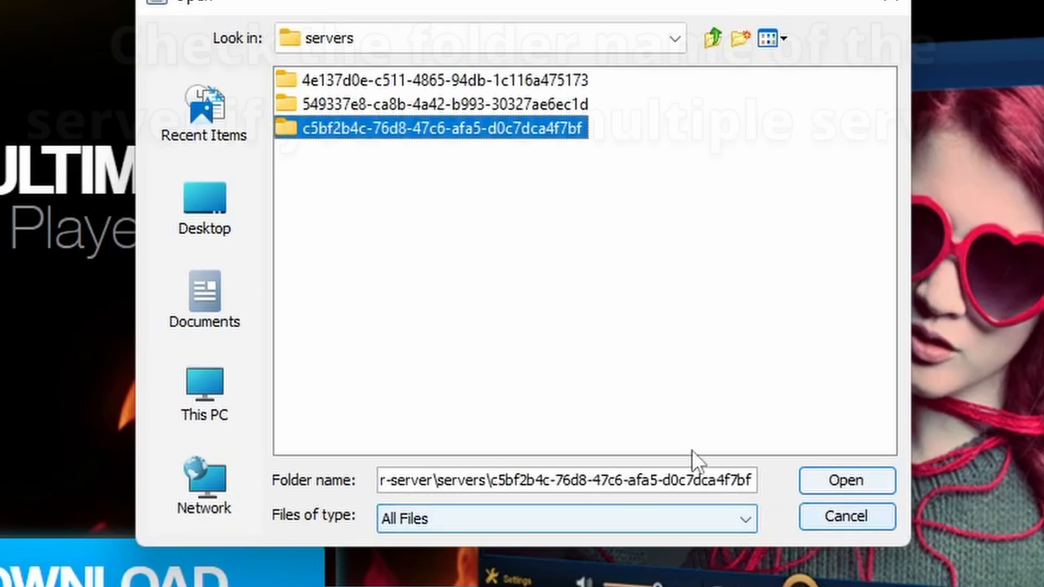
pyautogui.click(847, 481)
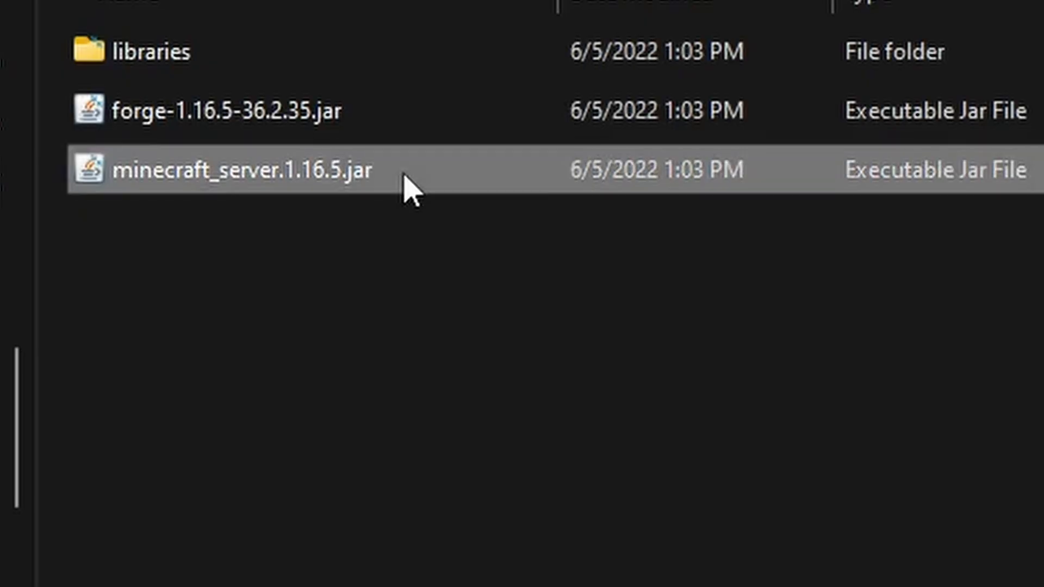
# - Select minecraft_server.1.16.5.jar beside forge-1.16.5-36.2.35.jar and the libraries folder
pyautogui.click(221, 108)
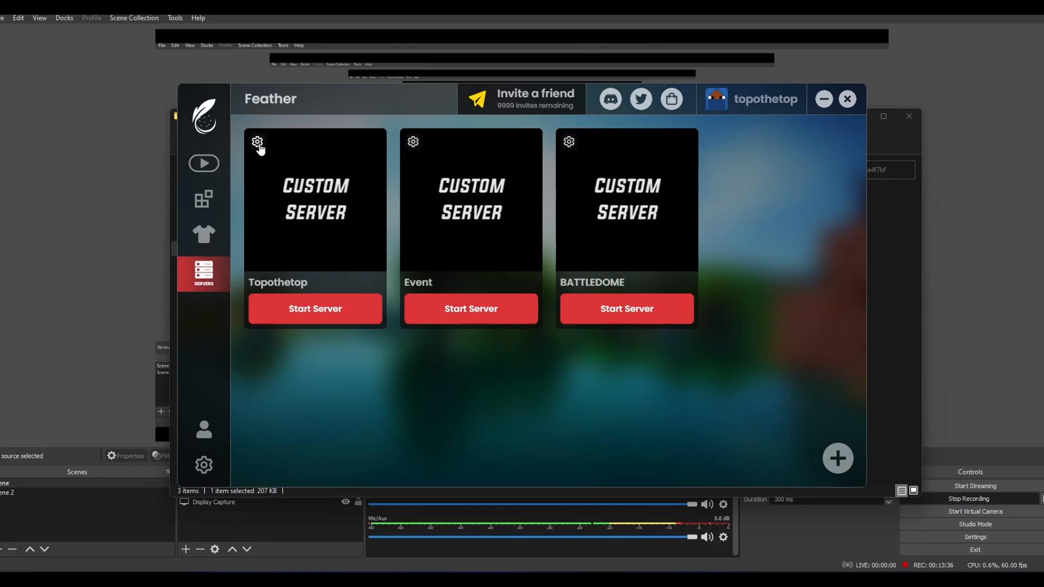
pyautogui.click(258, 141)
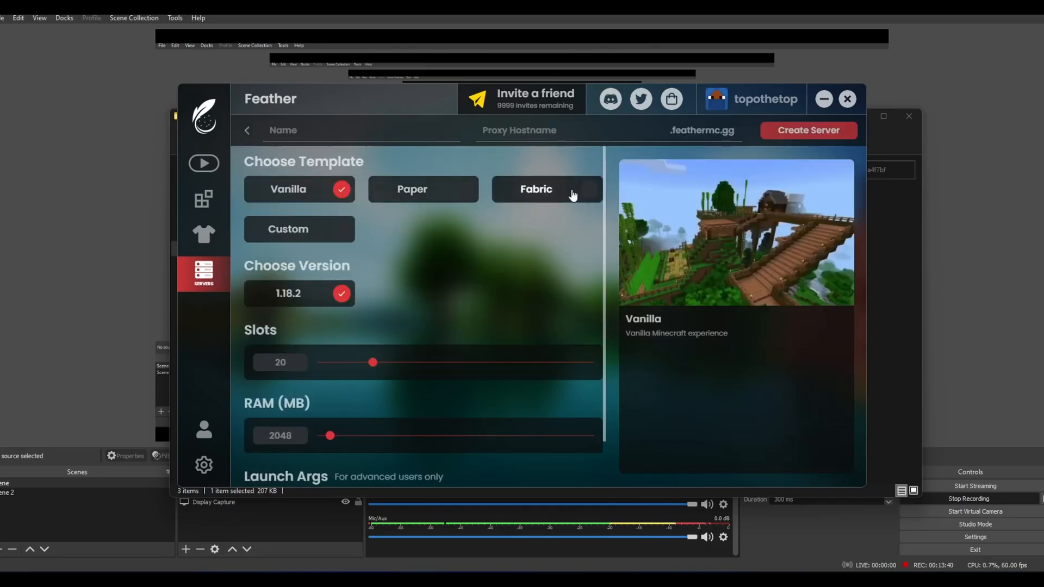
pyautogui.click(547, 189)
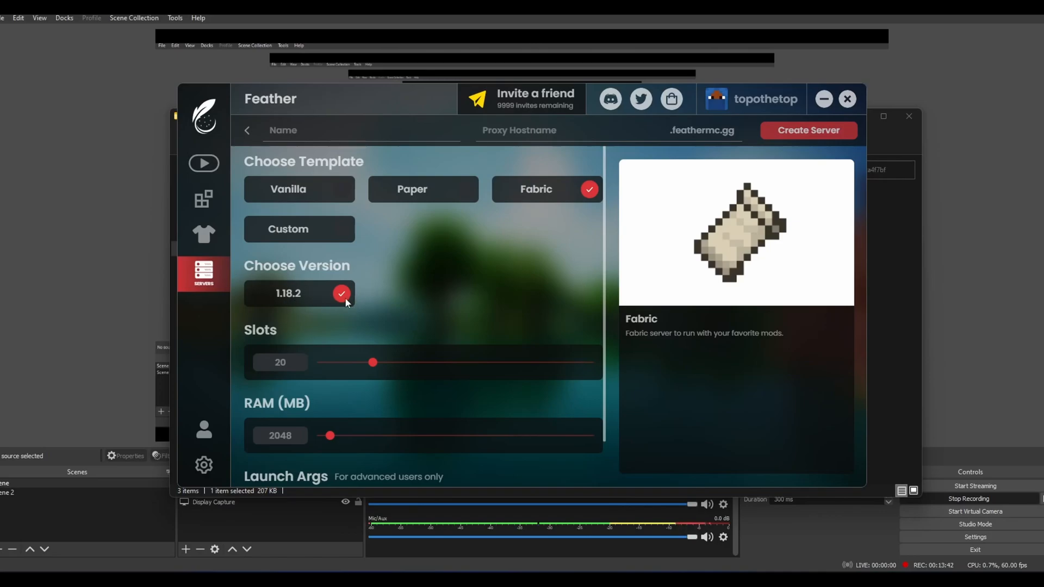
pyautogui.moveTo(348, 320)
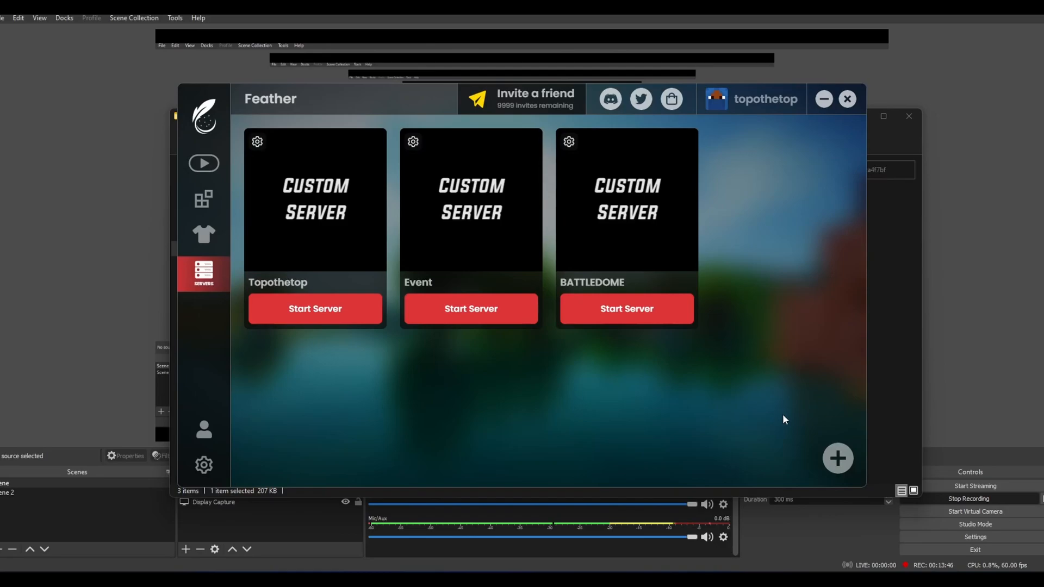
pyautogui.moveTo(787, 408)
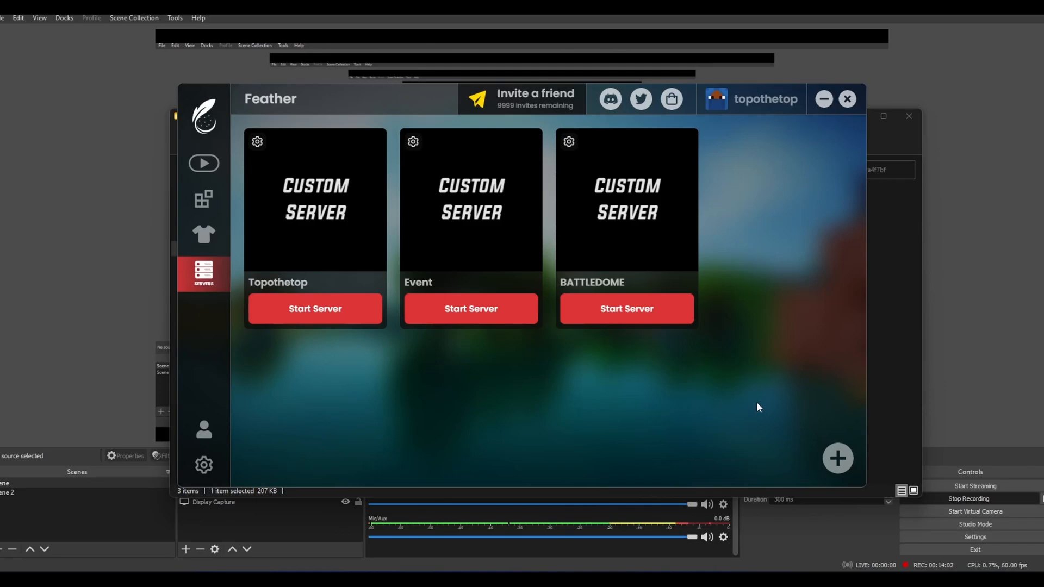
pyautogui.moveTo(494, 158)
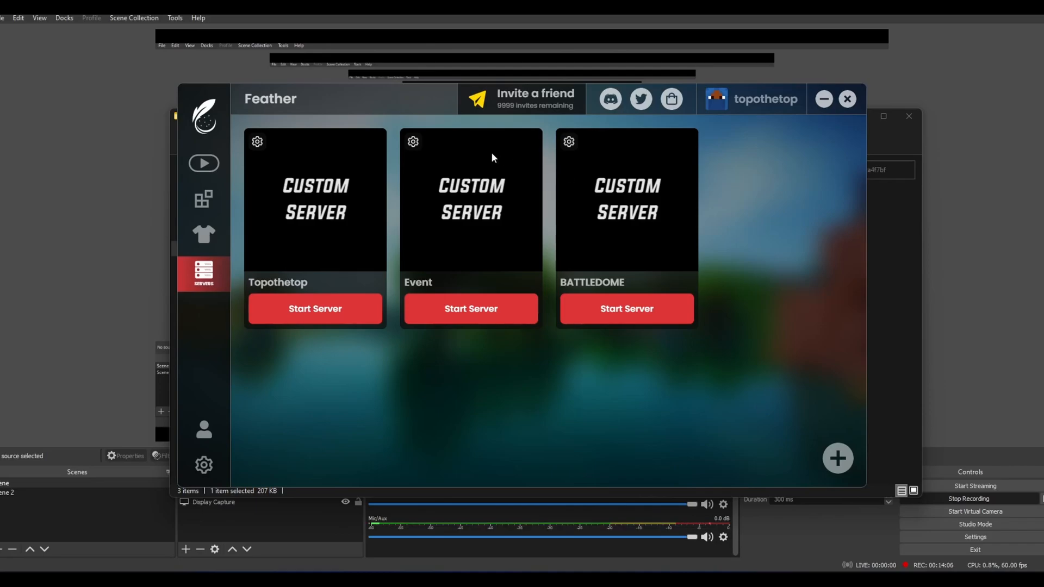
pyautogui.moveTo(586, 340)
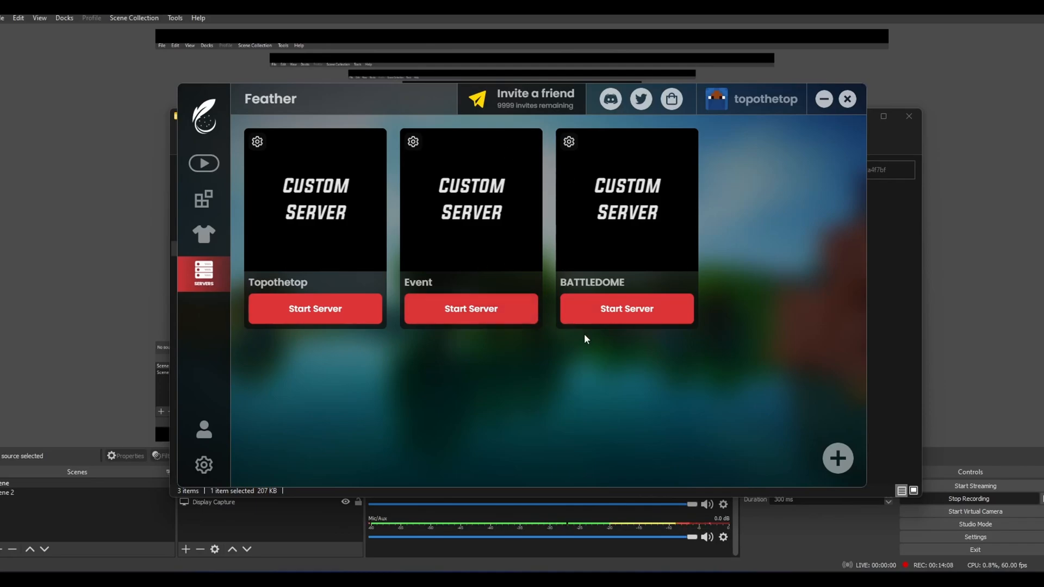
pyautogui.moveTo(725, 291)
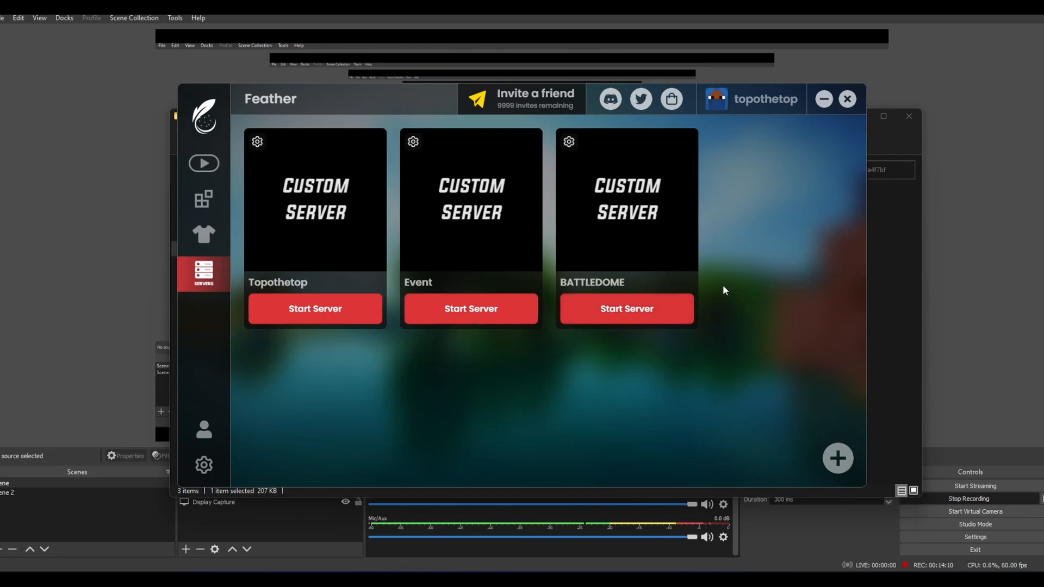
pyautogui.moveTo(723, 242)
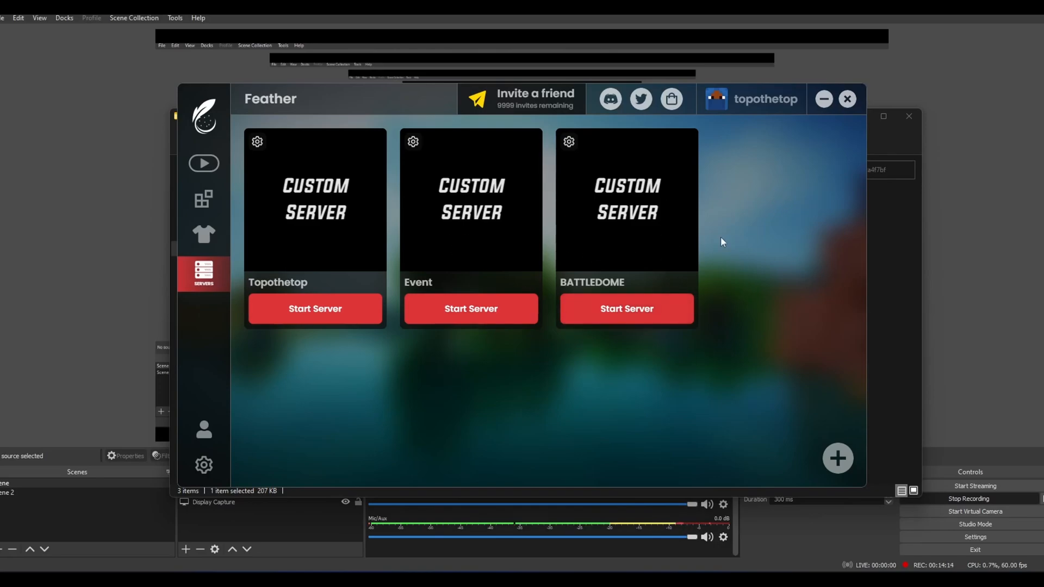
pyautogui.moveTo(557, 346)
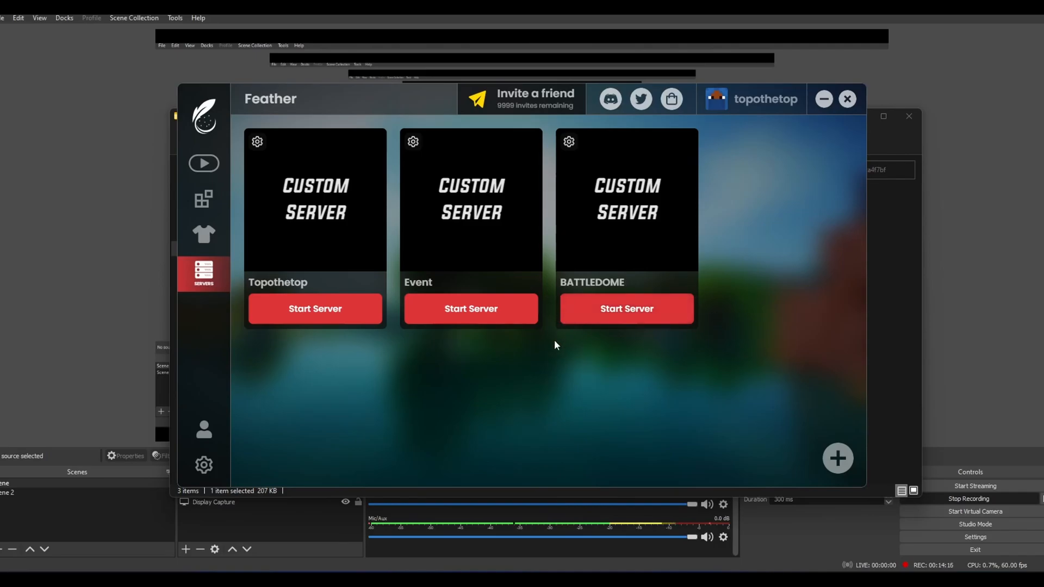
pyautogui.moveTo(483, 319)
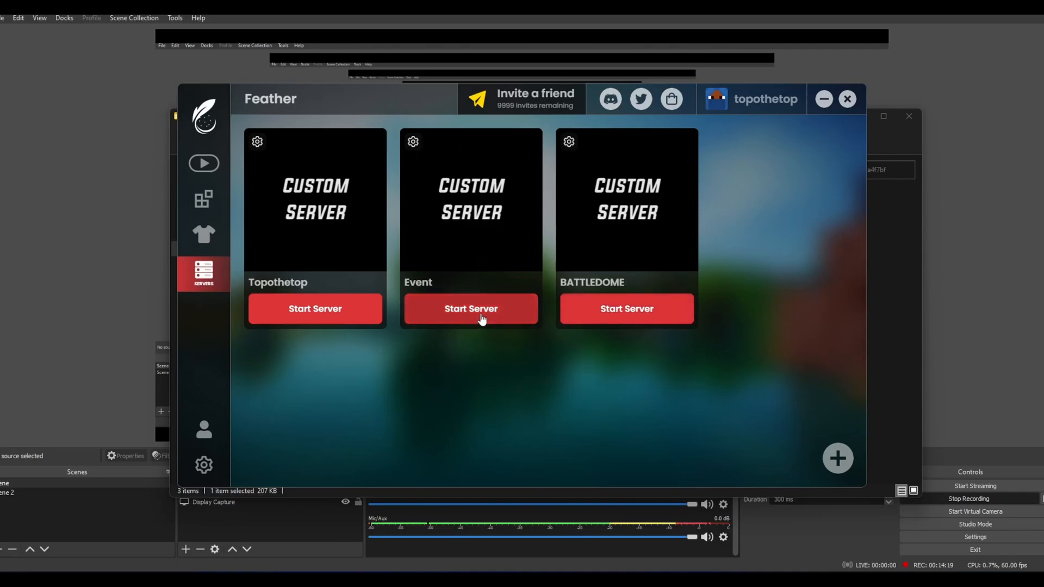
# - Start the Event server, then open its folder showing mods and world
pyautogui.click(471, 309)
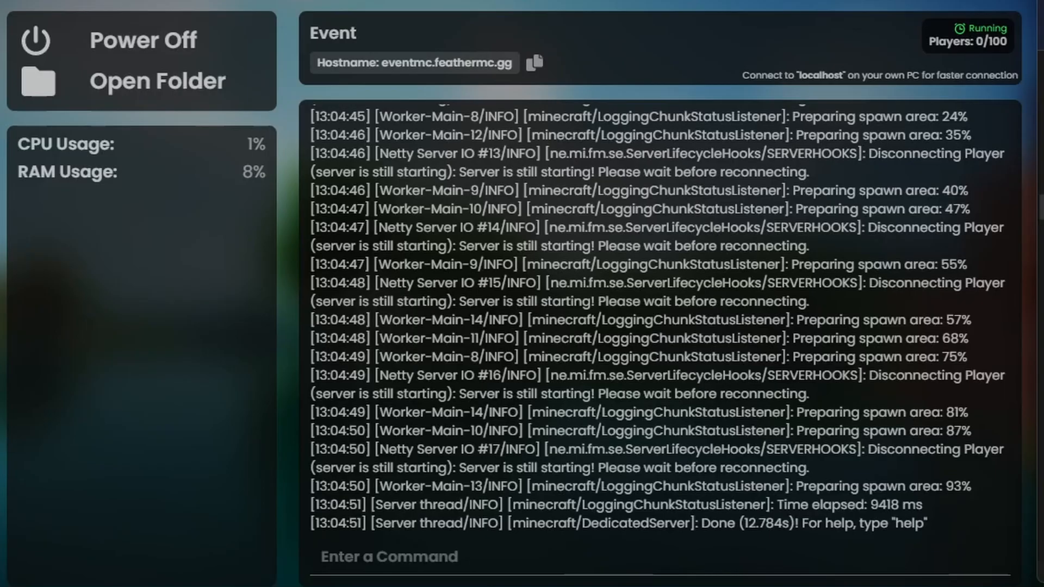
pyautogui.click(157, 81)
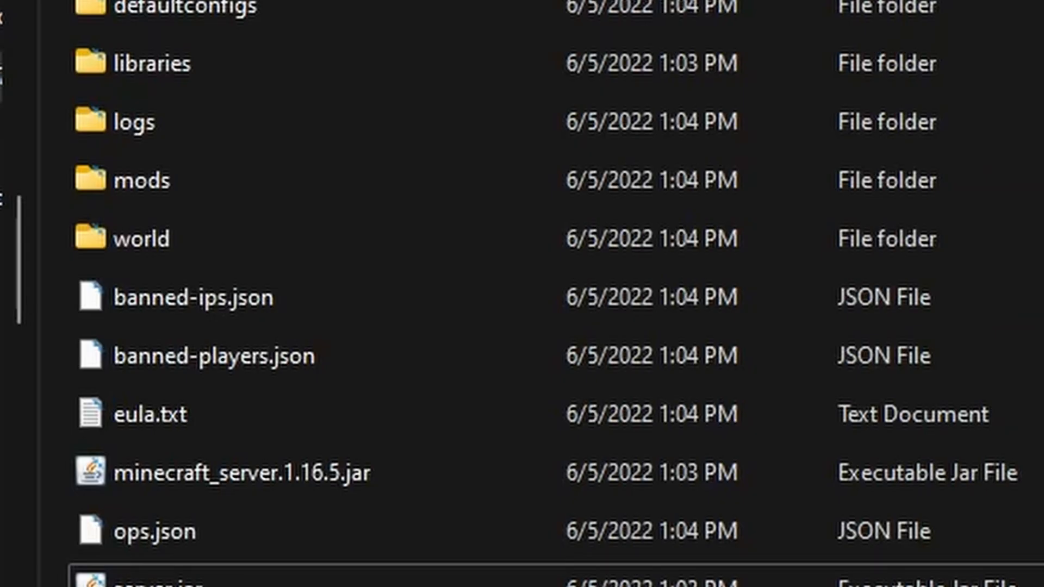